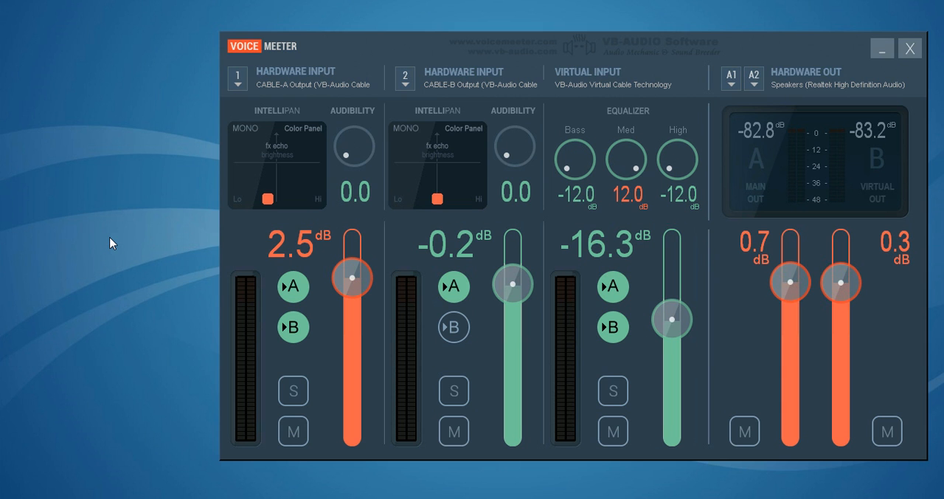
{"action": "mouse_move", "coordinate": [30, 225]}
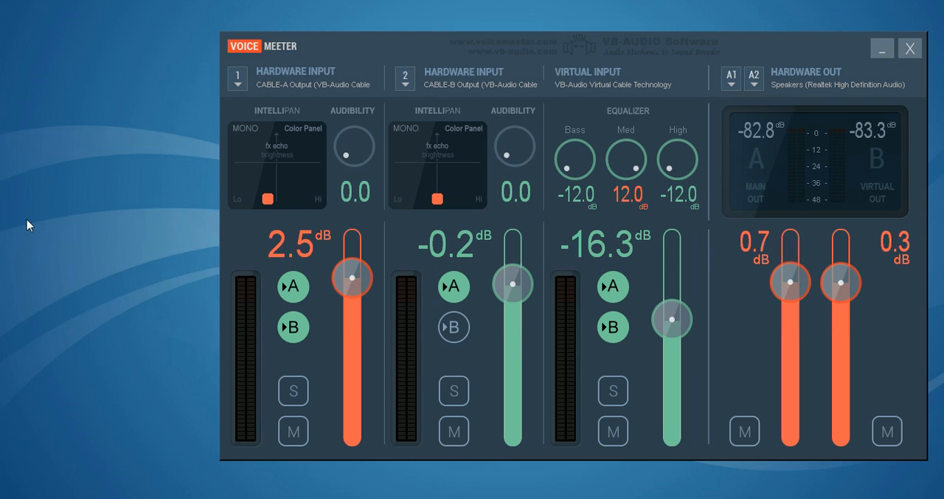
{"action": "mouse_move", "coordinate": [812, 70]}
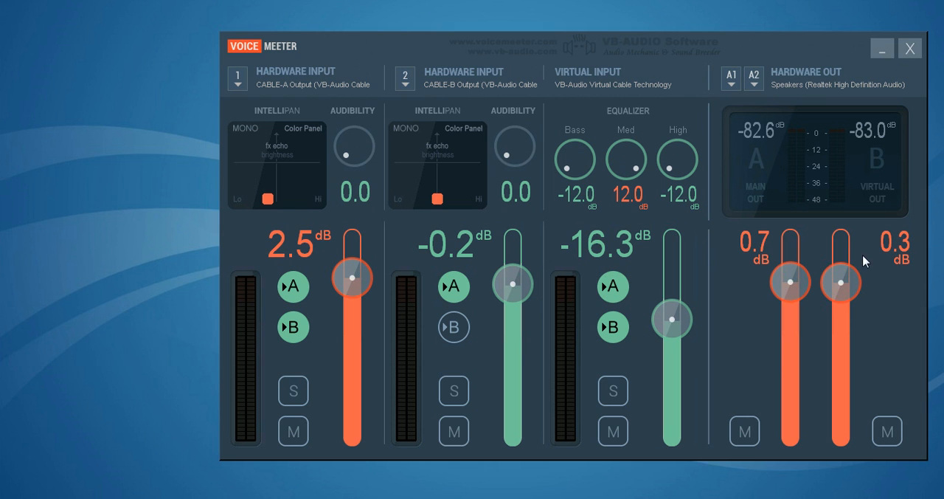
{"action": "mouse_move", "coordinate": [809, 365]}
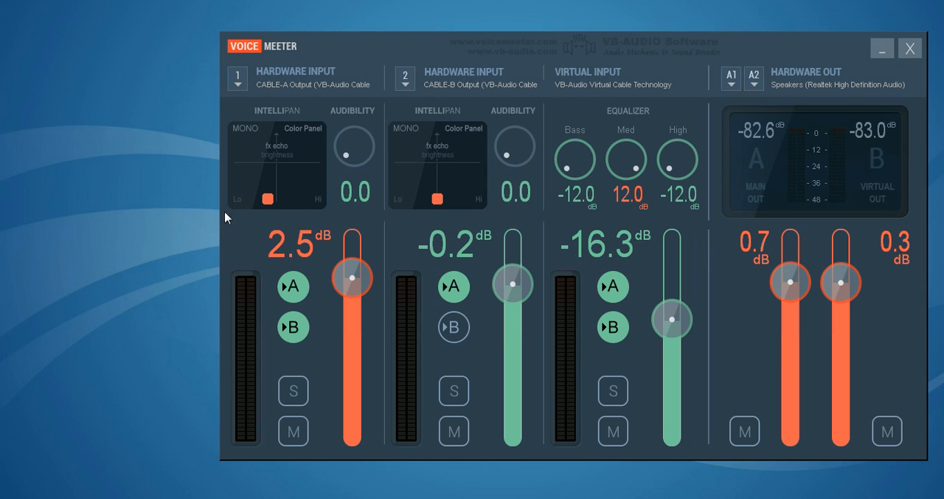
{"action": "mouse_move", "coordinate": [213, 279]}
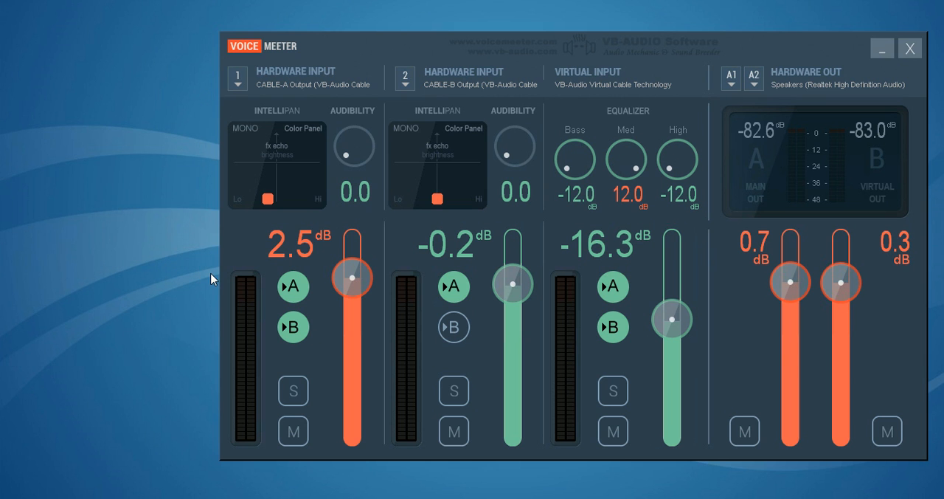
{"action": "mouse_move", "coordinate": [167, 382]}
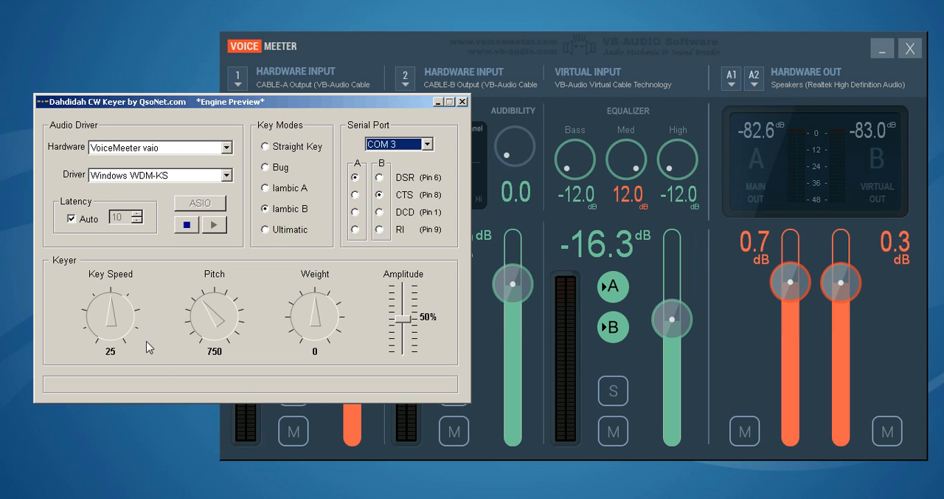
{"action": "mouse_move", "coordinate": [156, 164]}
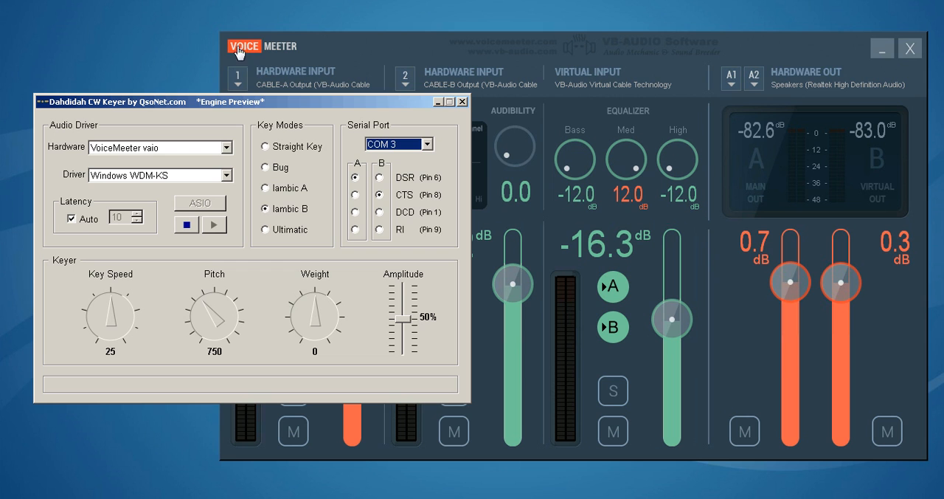
{"action": "mouse_move", "coordinate": [505, 69]}
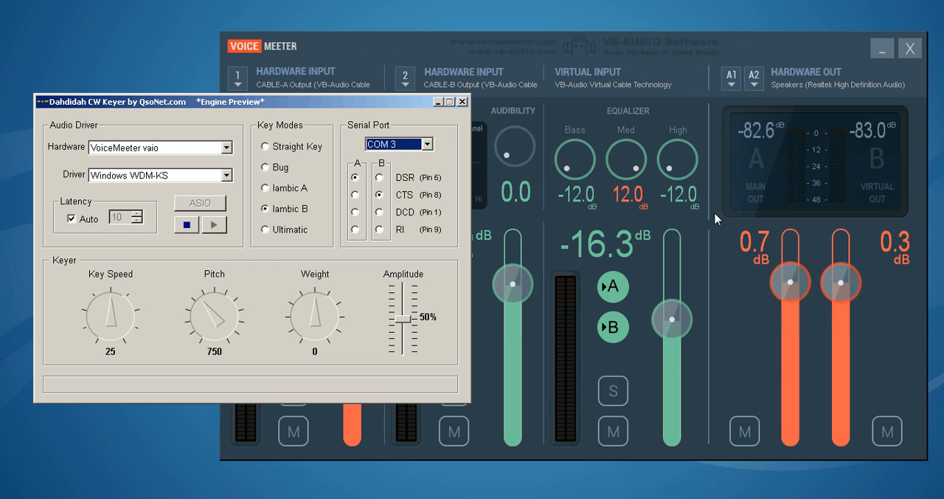
{"action": "mouse_move", "coordinate": [845, 165]}
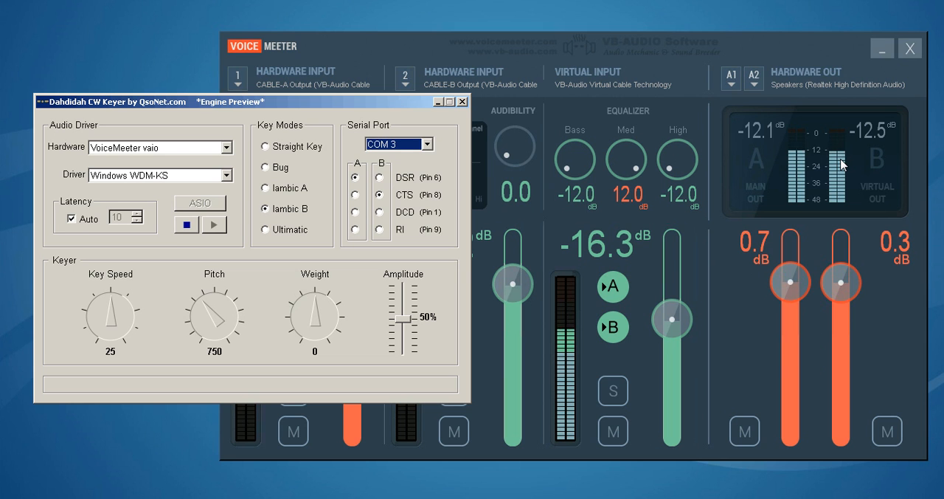
Key a test tone in Dahdidah CW Keyer so it registers on VoiceMeeter outputs A and B
{"action": "left_click", "coordinate": [448, 196]}
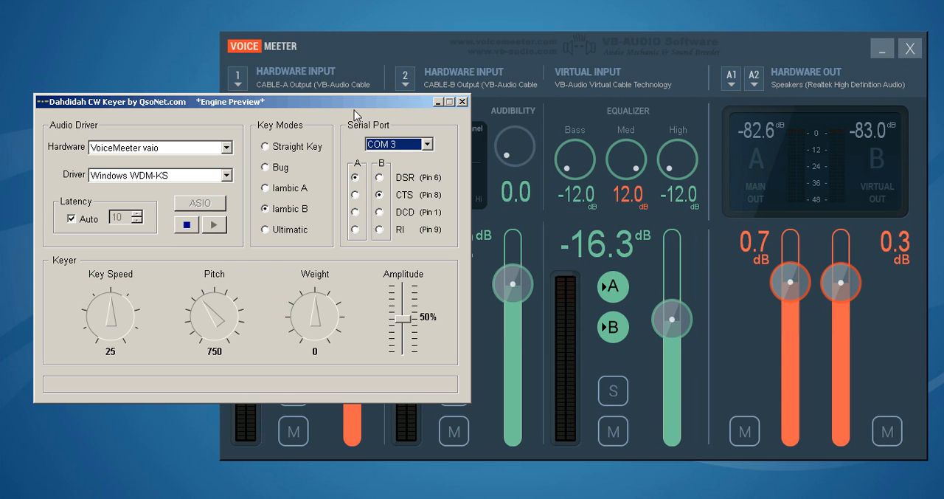
{"action": "mouse_move", "coordinate": [357, 112]}
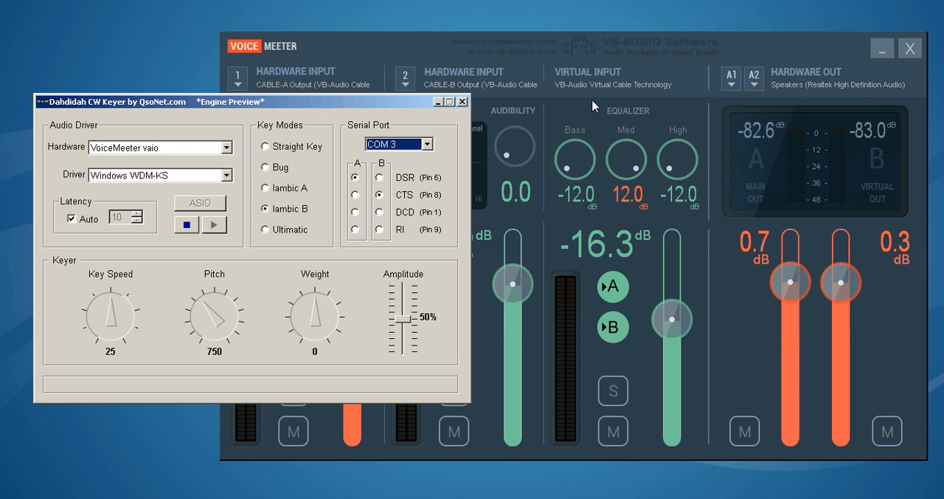
{"action": "mouse_move", "coordinate": [613, 126]}
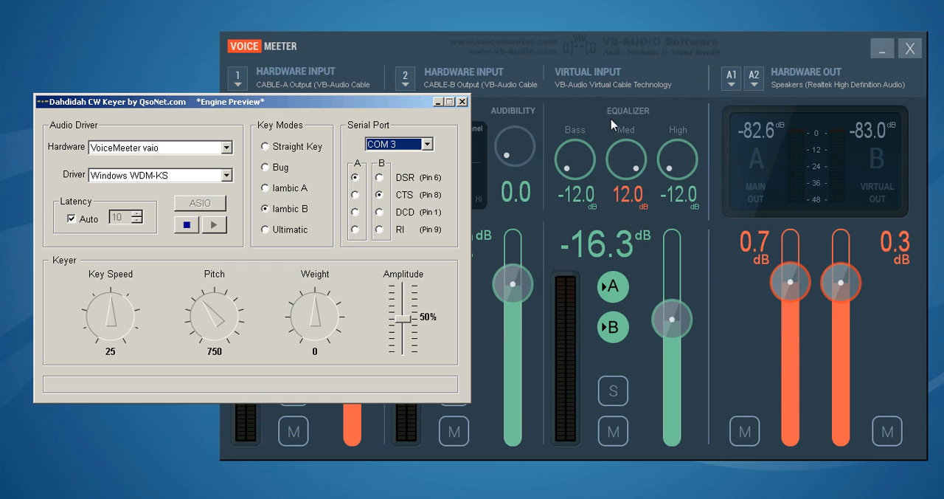
{"action": "mouse_move", "coordinate": [680, 180]}
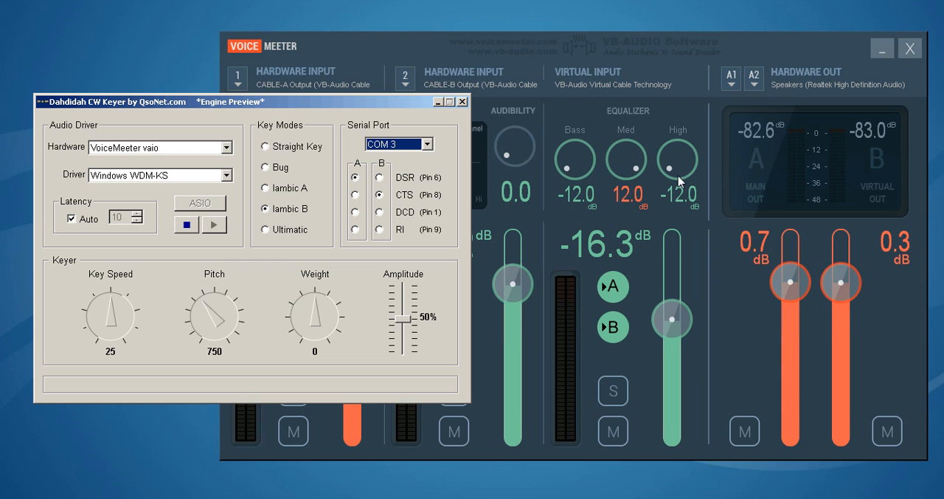
{"action": "mouse_move", "coordinate": [624, 176]}
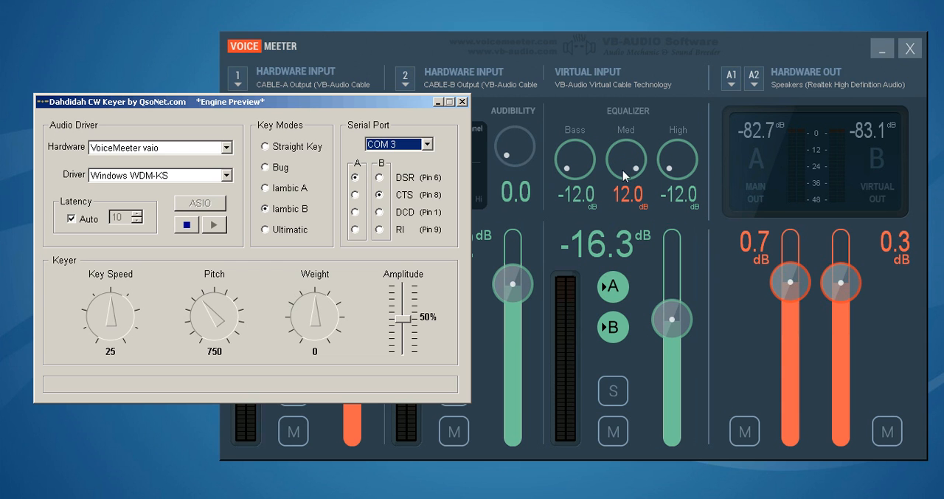
{"action": "mouse_move", "coordinate": [279, 264]}
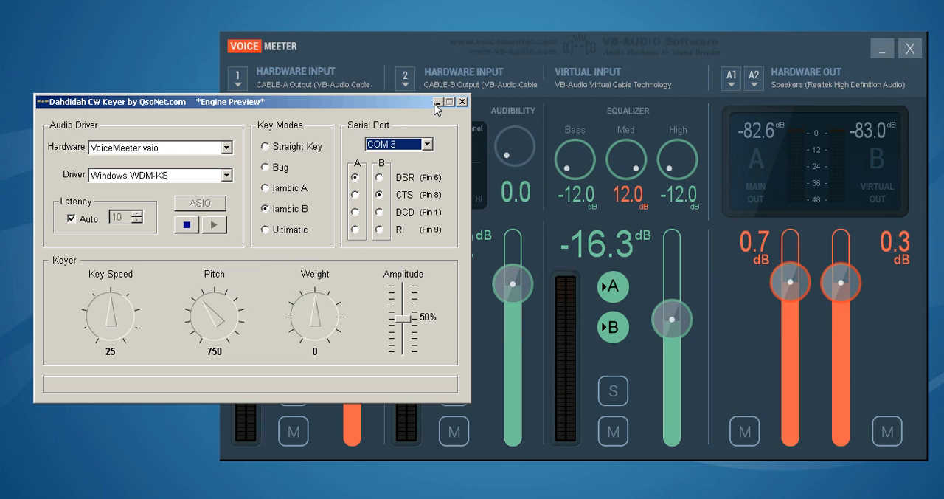
With the keyer hidden, transmit 'test' in fldigi and bring VoiceMeeter's meters to the front
{"action": "left_click", "coordinate": [463, 102]}
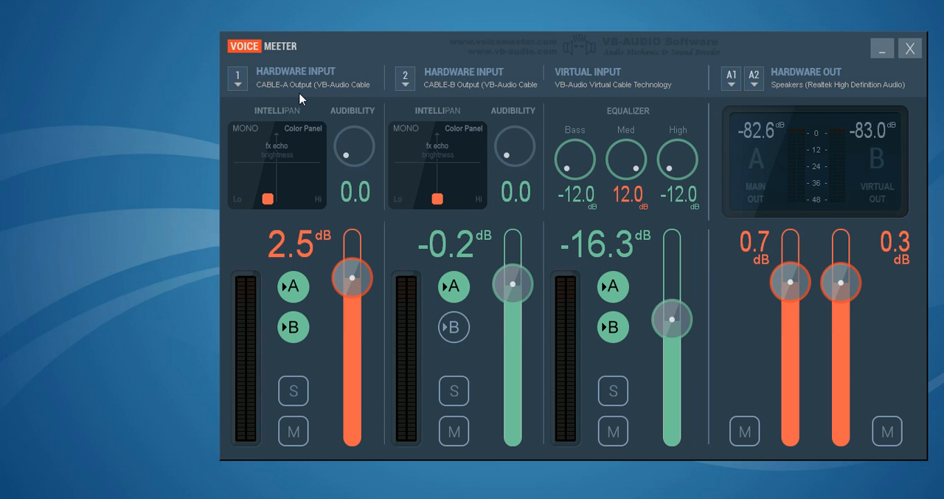
{"action": "mouse_move", "coordinate": [303, 91]}
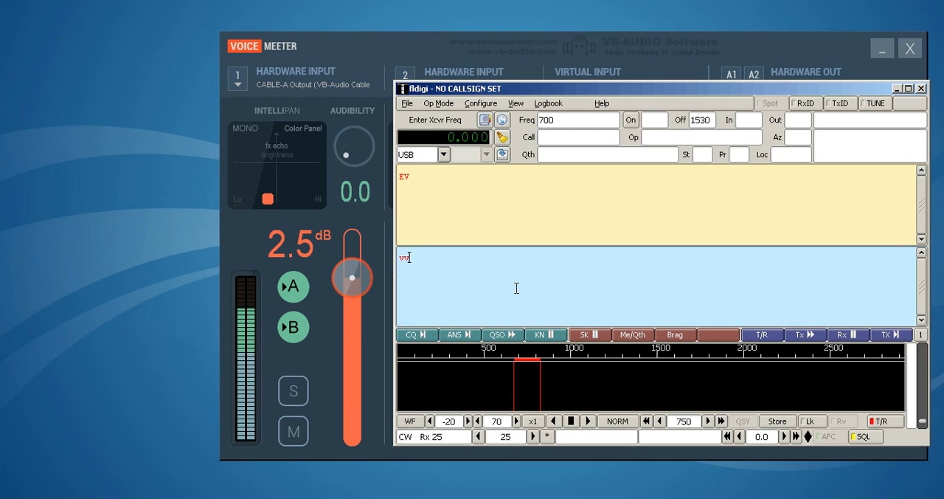
{"action": "type", "text": "test"}
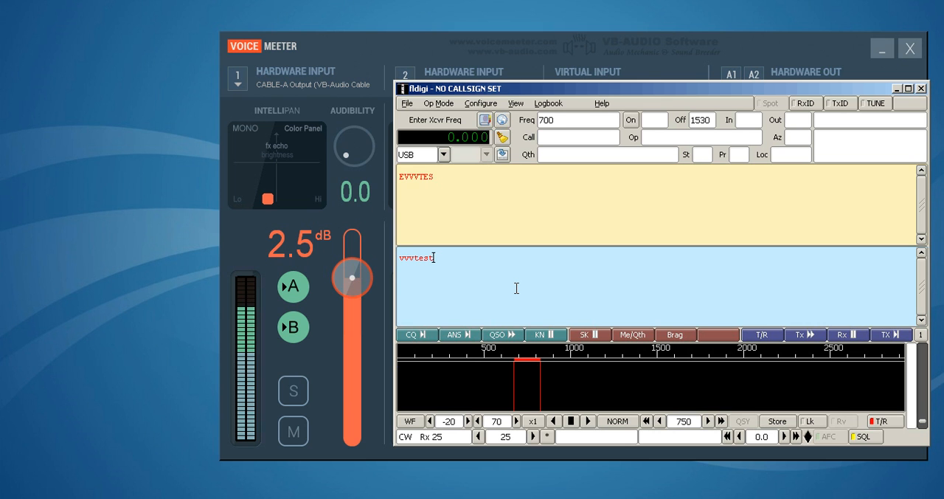
{"action": "left_click", "coordinate": [922, 88]}
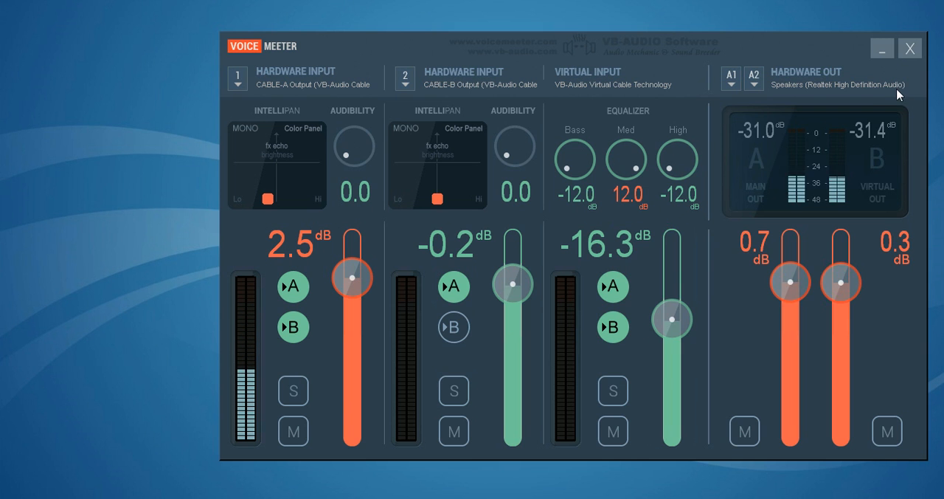
{"action": "mouse_move", "coordinate": [279, 316]}
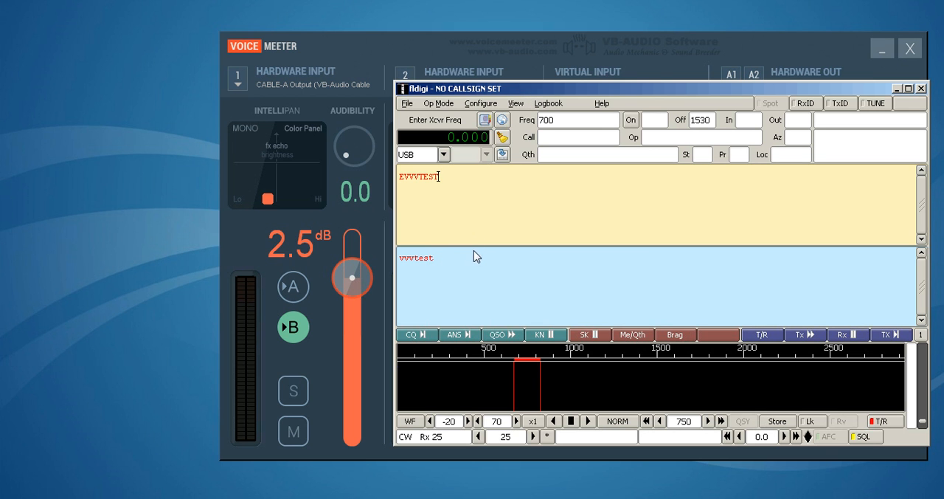
Transmit further characters 'c', 'ccc' and 'vvvv' in fldigi with strip 1 routed to B only
{"action": "type", "text": "c"}
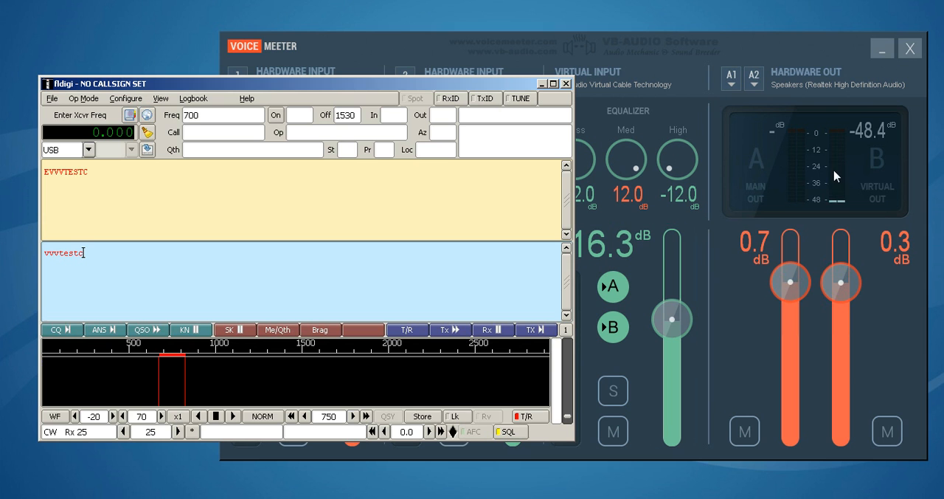
{"action": "type", "text": "ccc"}
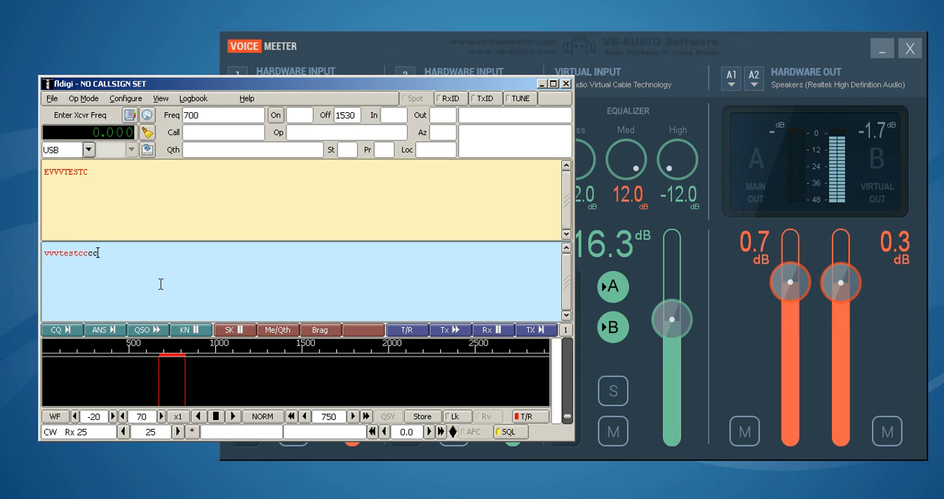
{"action": "type", "text": "vvvv"}
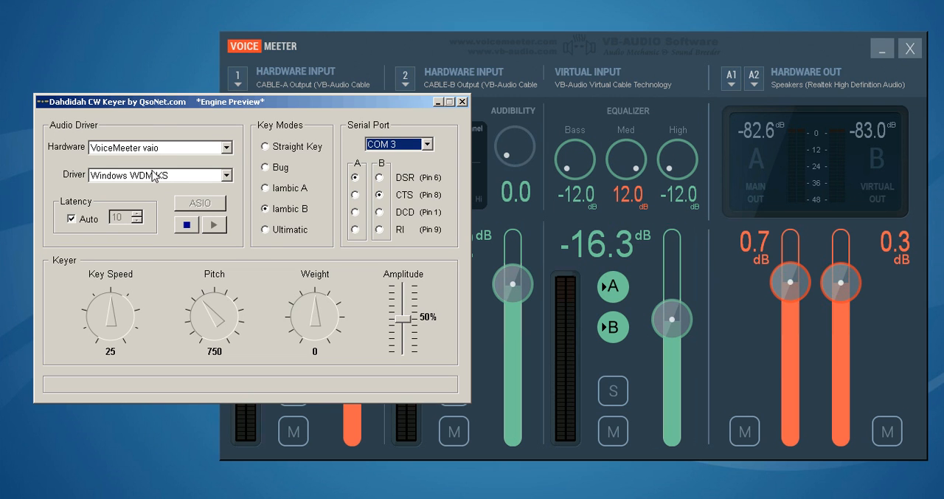
{"action": "mouse_move", "coordinate": [207, 156]}
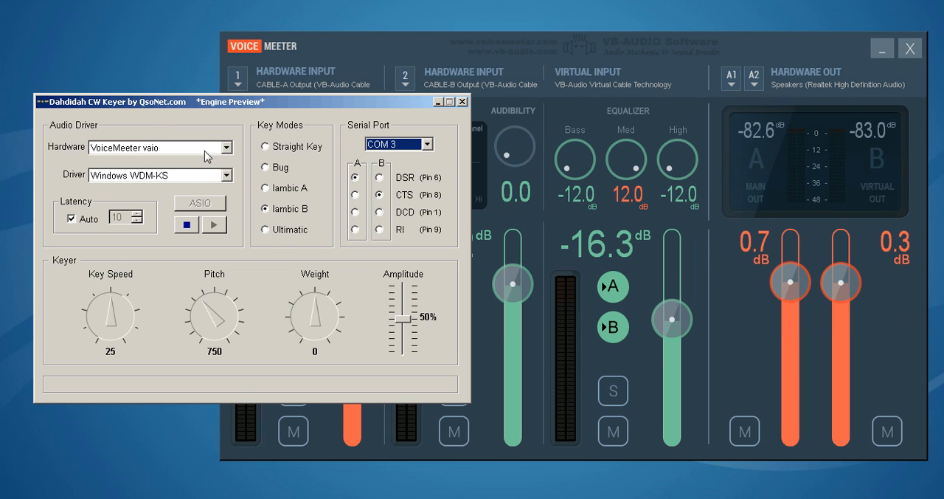
{"action": "mouse_move", "coordinate": [314, 276]}
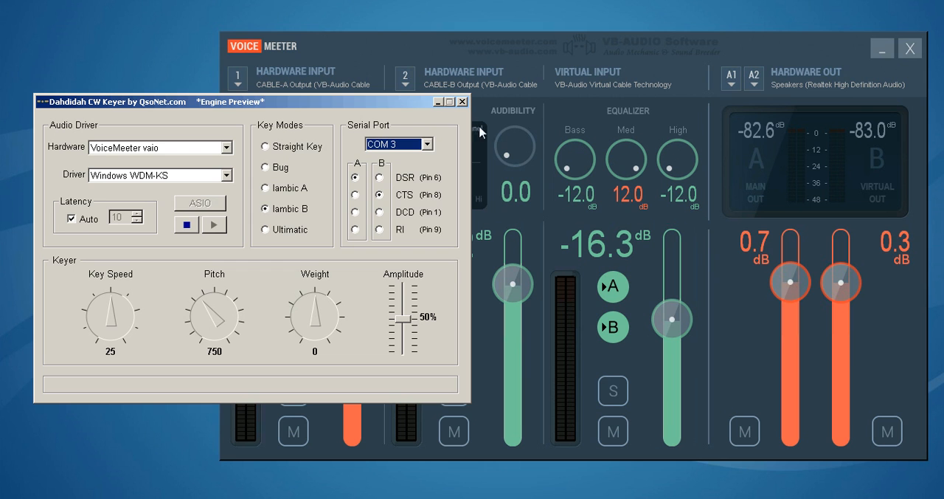
{"action": "mouse_move", "coordinate": [832, 185]}
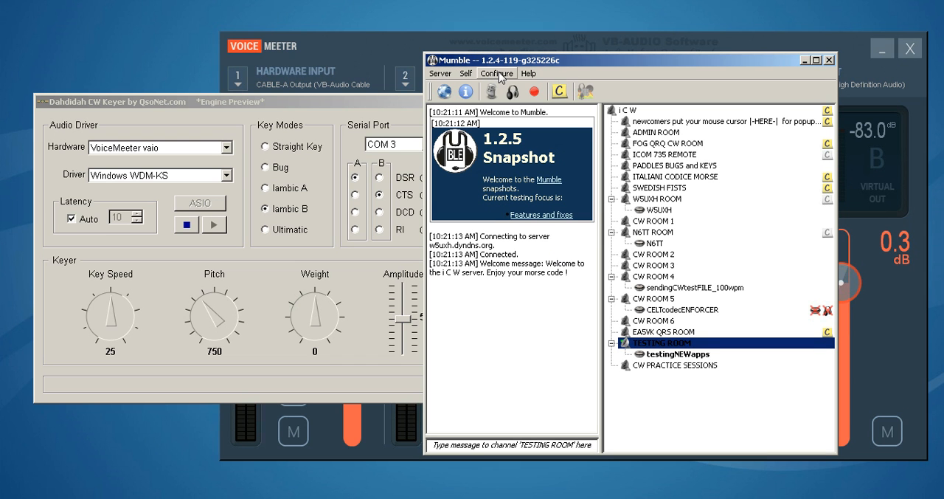
Review Mumble's Audio Input (VoiceMeeter Output) and Audio Output (CABLE-B Input) settings
{"action": "left_click", "coordinate": [495, 73]}
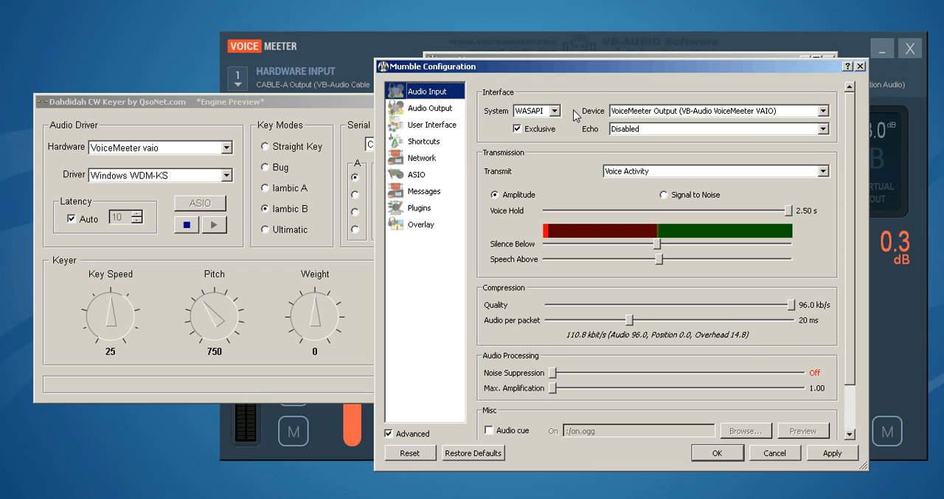
{"action": "mouse_move", "coordinate": [733, 130]}
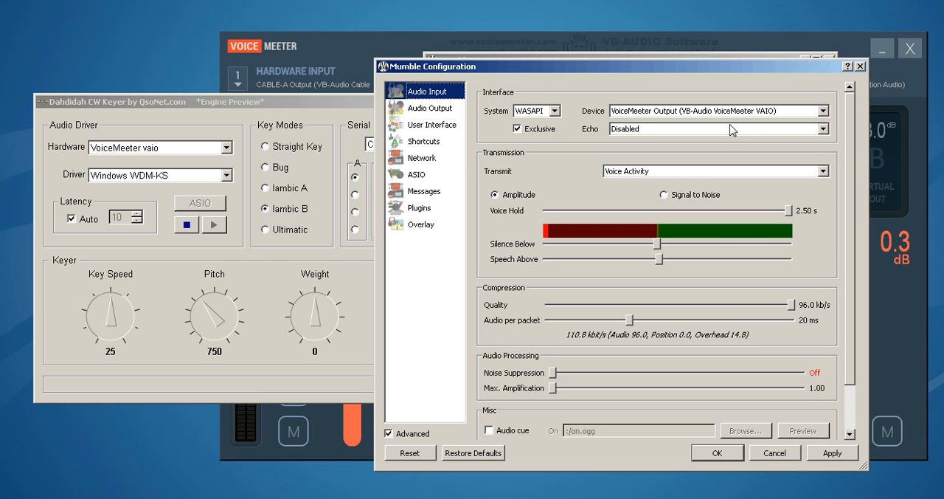
{"action": "mouse_move", "coordinate": [733, 129]}
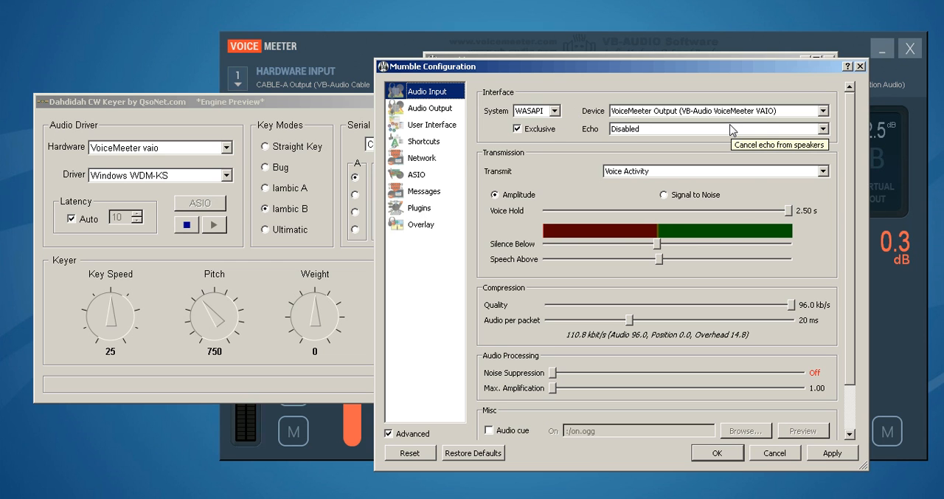
{"action": "left_click", "coordinate": [430, 107]}
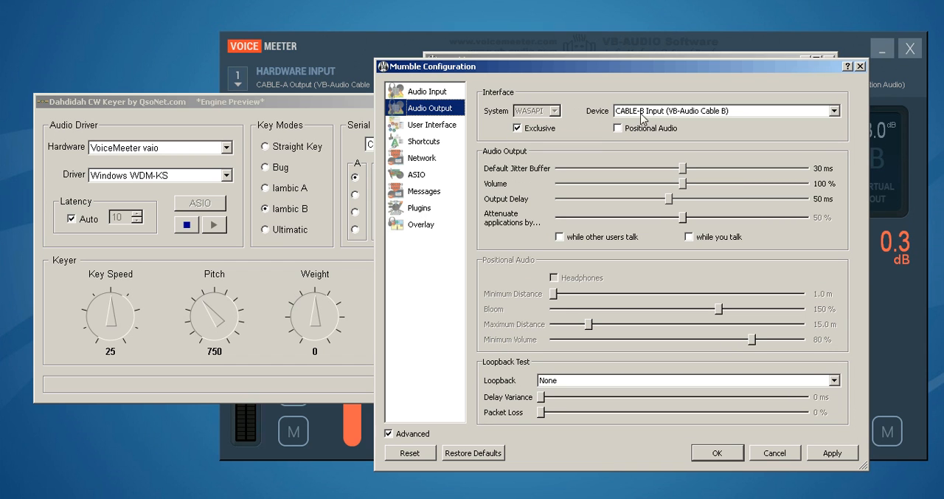
{"action": "mouse_move", "coordinate": [643, 118]}
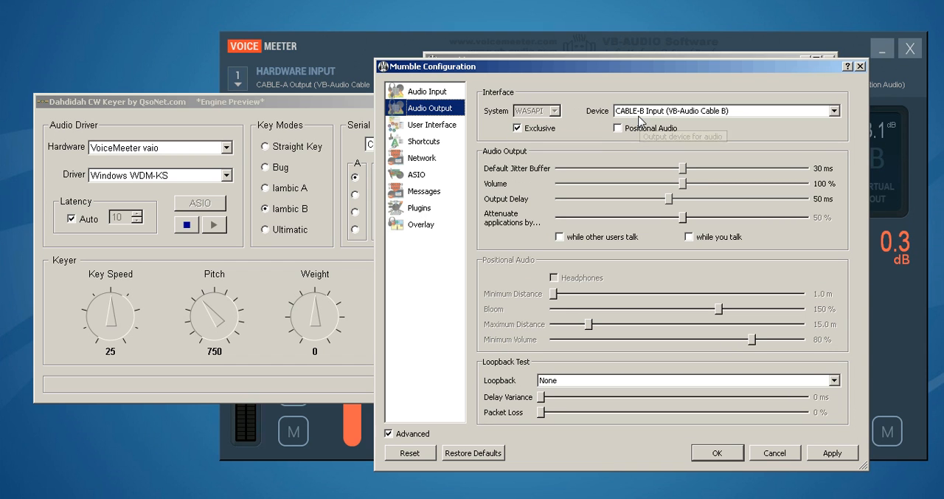
{"action": "mouse_move", "coordinate": [607, 377]}
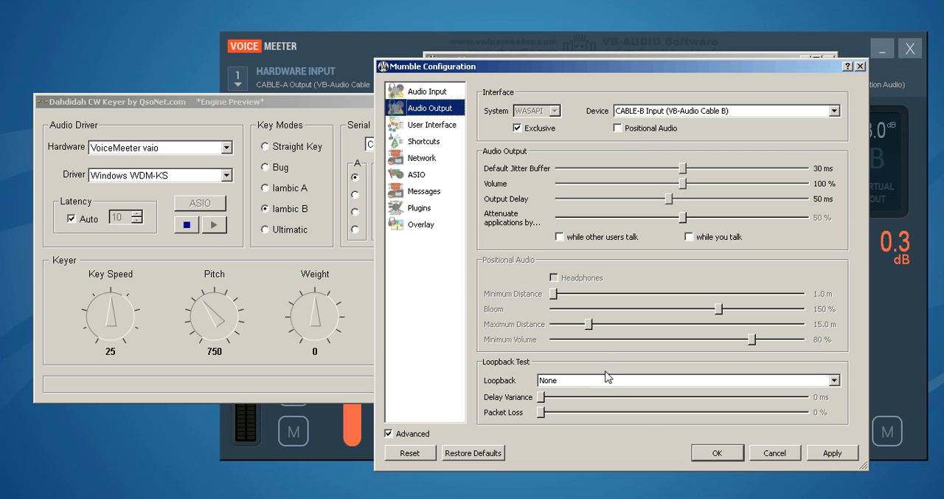
Set Mumble's loopback test mode to Server
{"action": "left_click", "coordinate": [686, 379]}
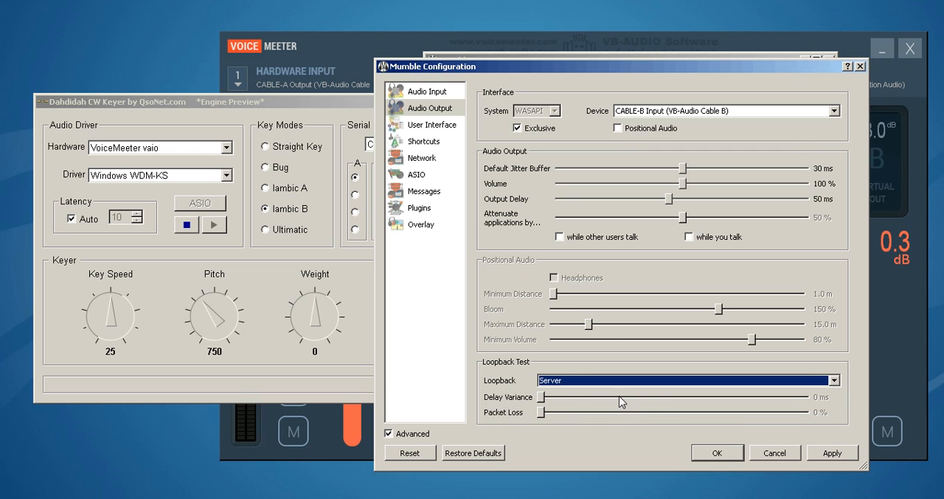
{"action": "left_click", "coordinate": [832, 452]}
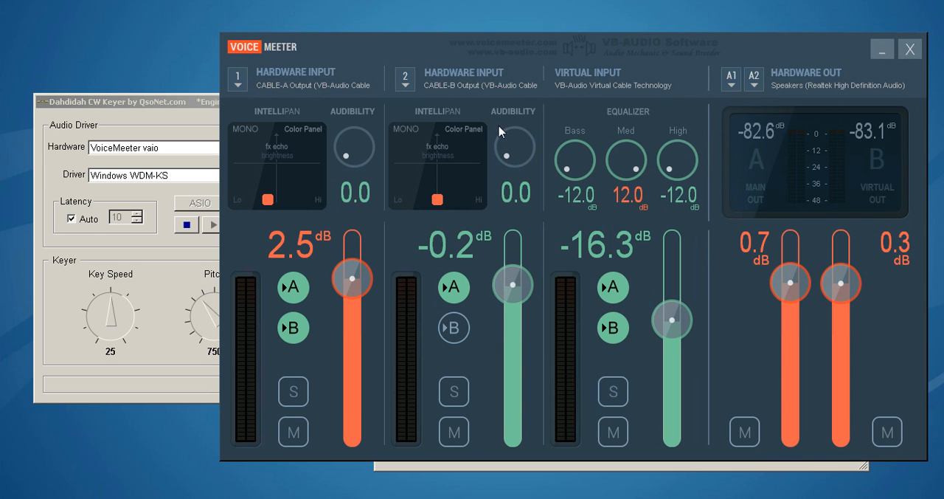
{"action": "mouse_move", "coordinate": [442, 98]}
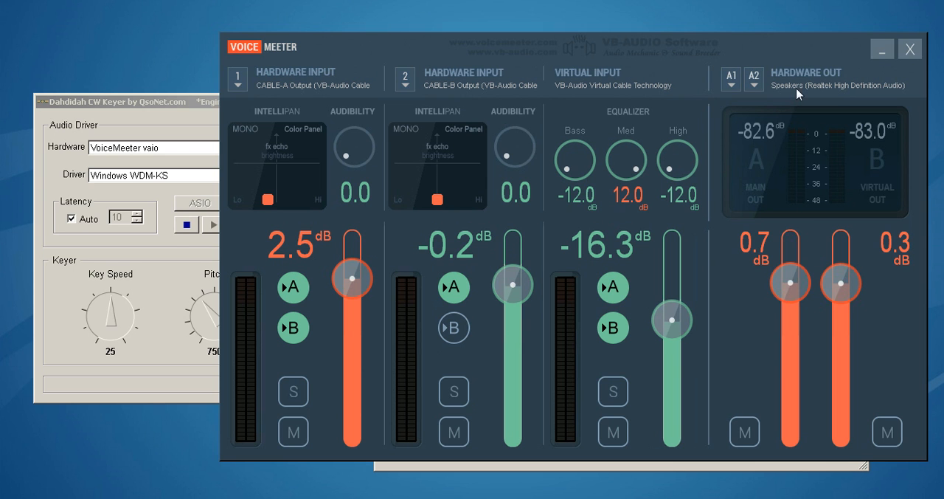
{"action": "mouse_move", "coordinate": [655, 70]}
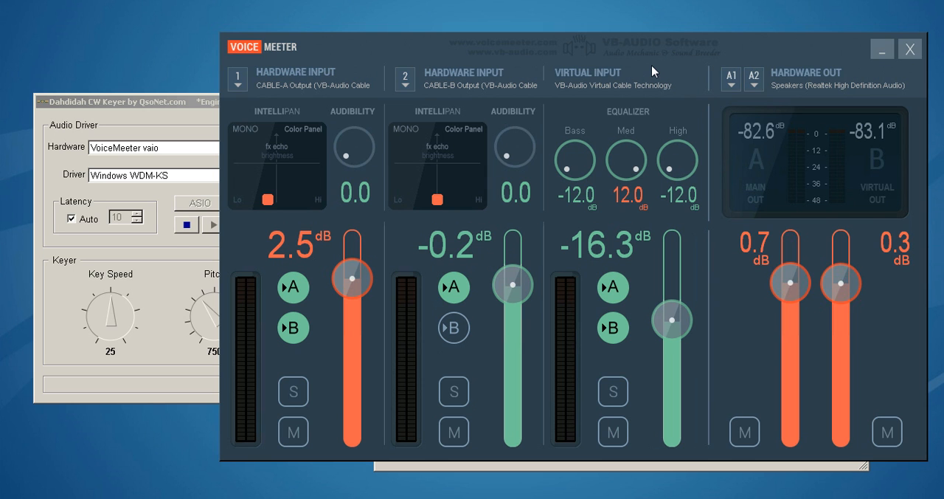
{"action": "mouse_move", "coordinate": [819, 96]}
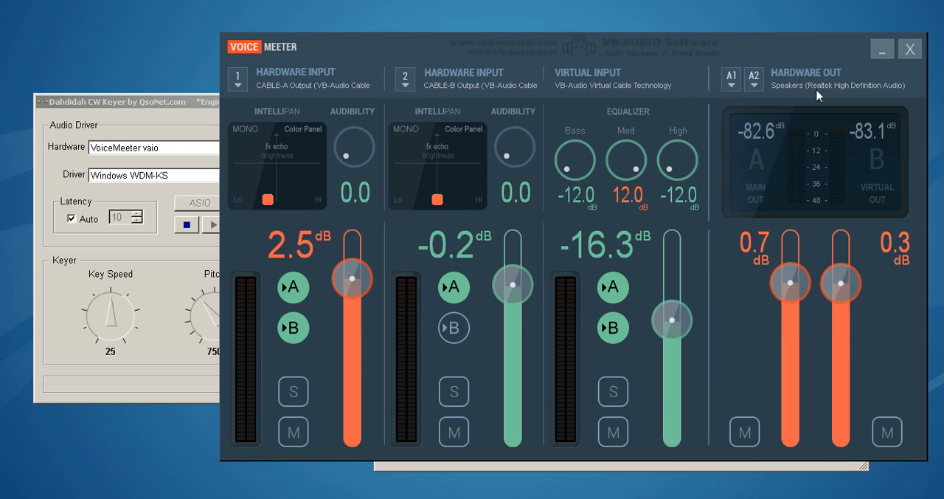
{"action": "mouse_move", "coordinate": [413, 182]}
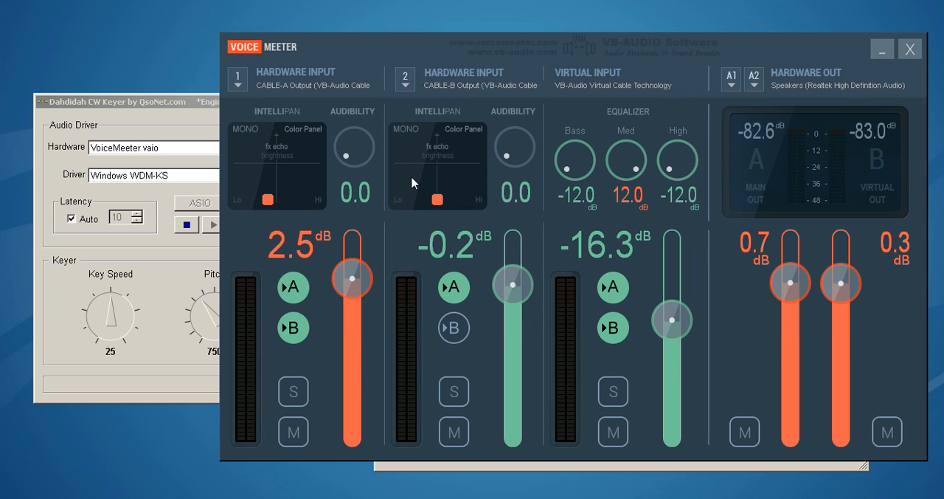
{"action": "mouse_move", "coordinate": [803, 76]}
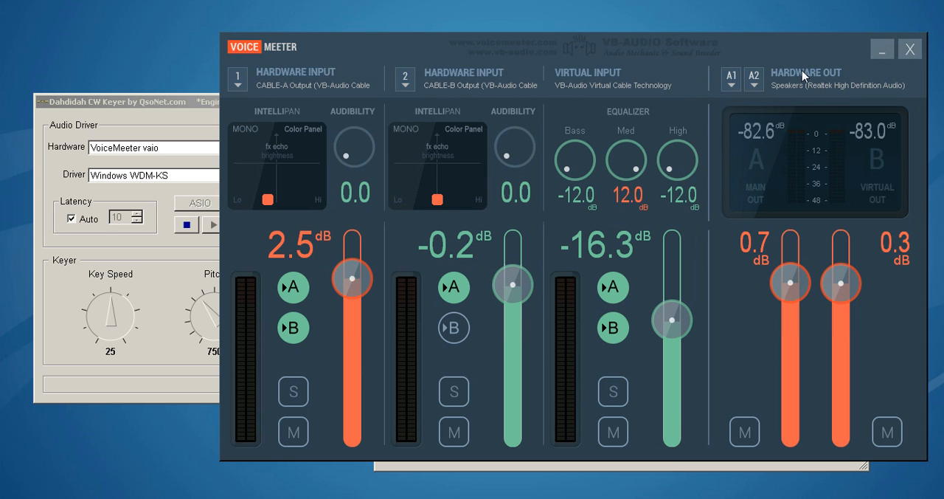
{"action": "mouse_move", "coordinate": [466, 87]}
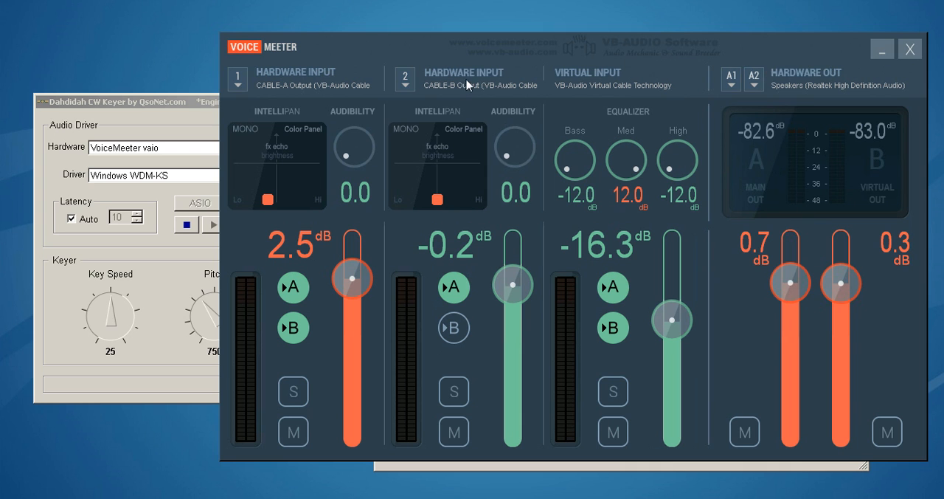
{"action": "mouse_move", "coordinate": [463, 197]}
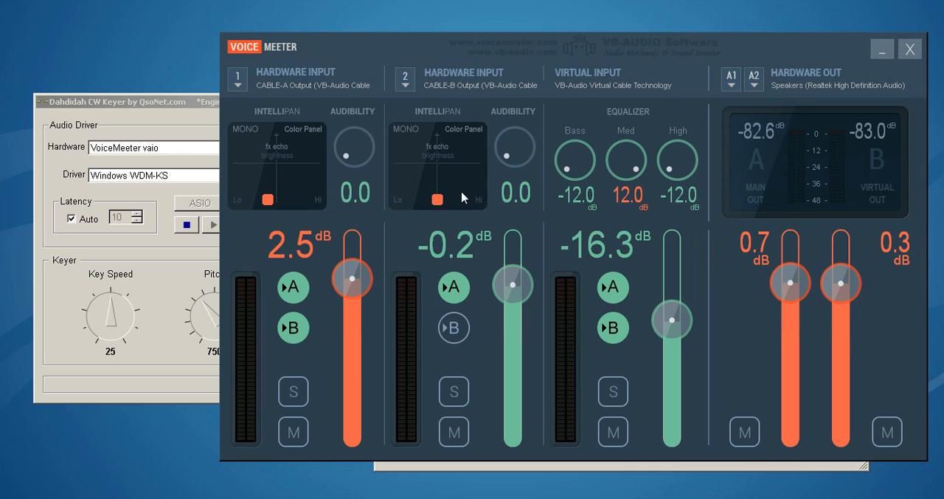
{"action": "mouse_move", "coordinate": [473, 210]}
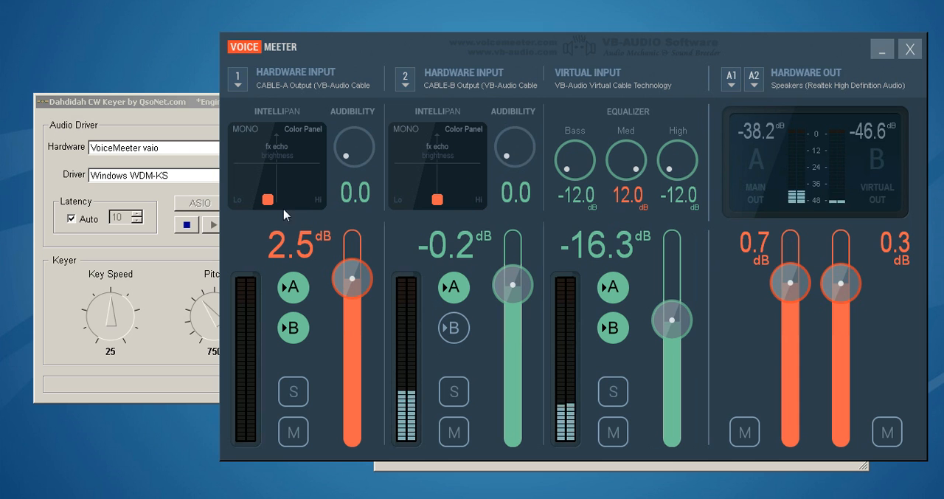
{"action": "mouse_move", "coordinate": [413, 234]}
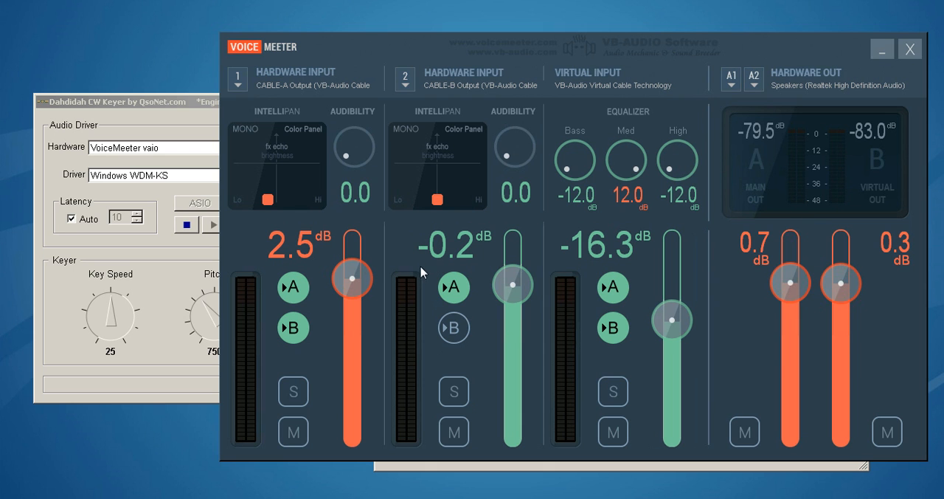
{"action": "mouse_move", "coordinate": [450, 327]}
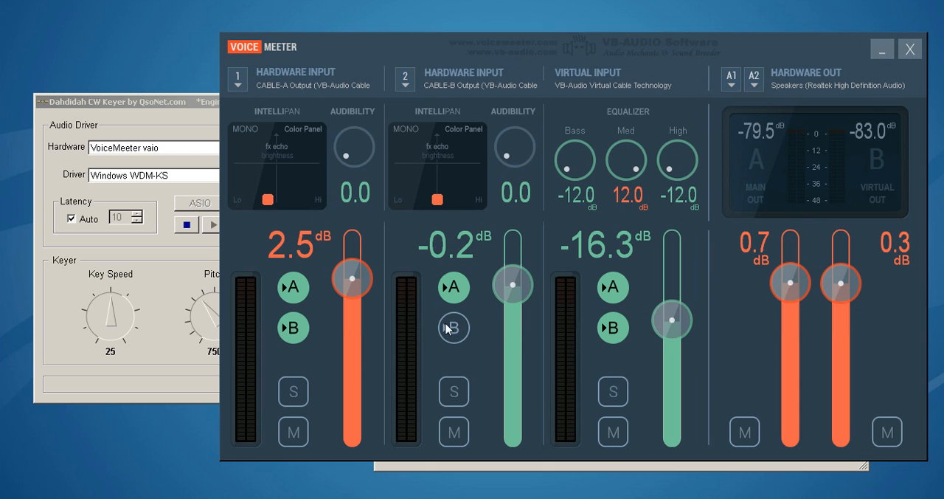
{"action": "mouse_move", "coordinate": [859, 312]}
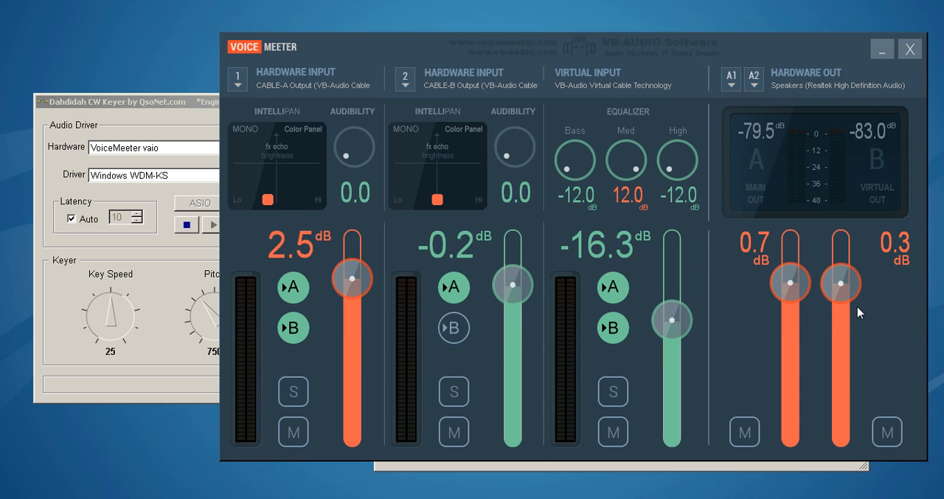
{"action": "mouse_move", "coordinate": [458, 316]}
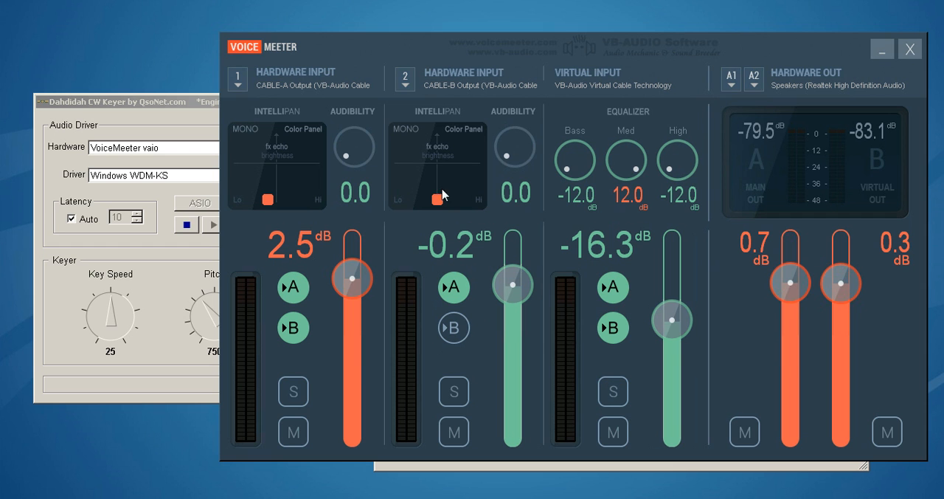
{"action": "mouse_move", "coordinate": [454, 78]}
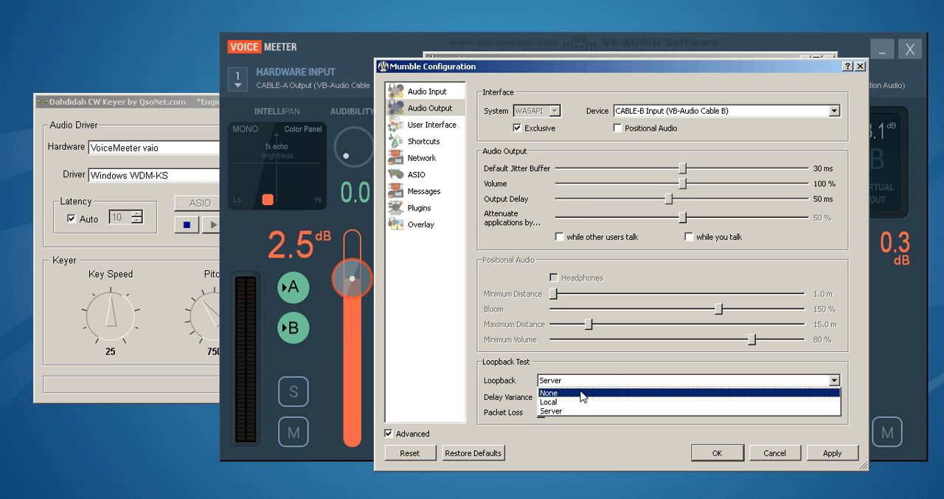
Set Mumble's loopback test back to None and save the audio settings with OK
{"action": "left_click", "coordinate": [549, 393]}
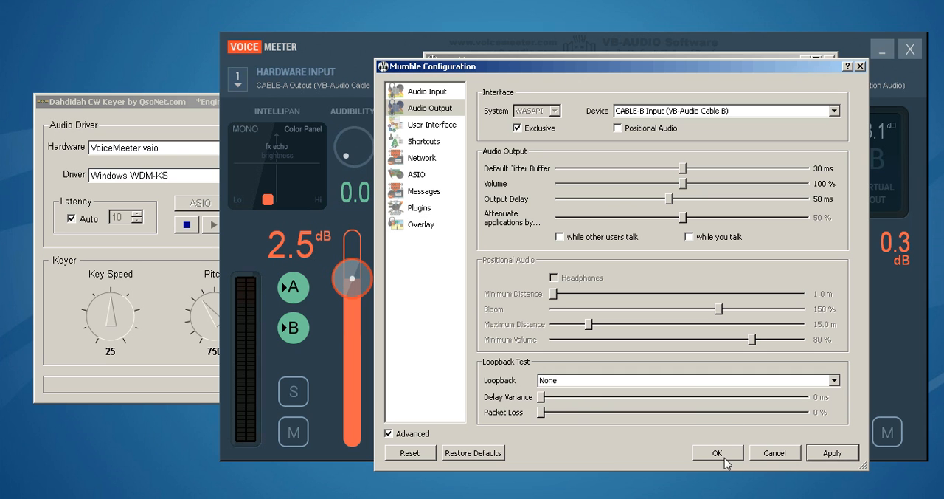
{"action": "left_click", "coordinate": [716, 452]}
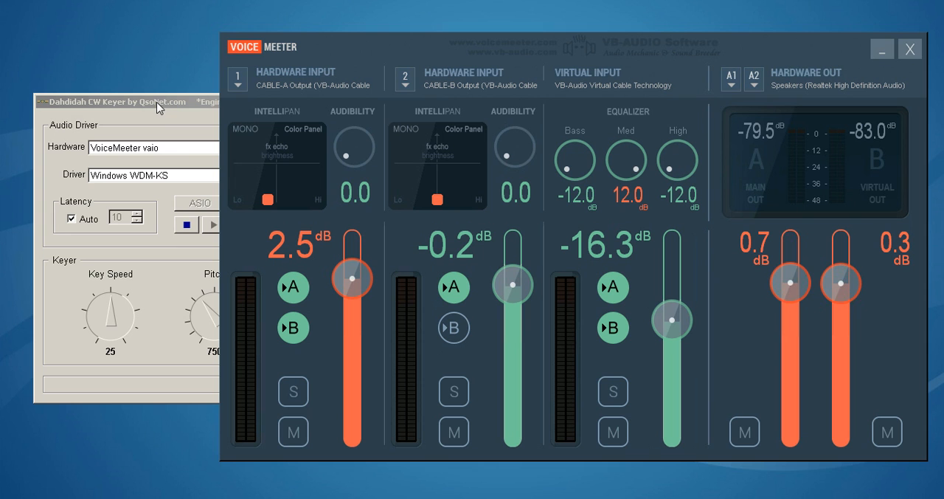
{"action": "mouse_move", "coordinate": [109, 114]}
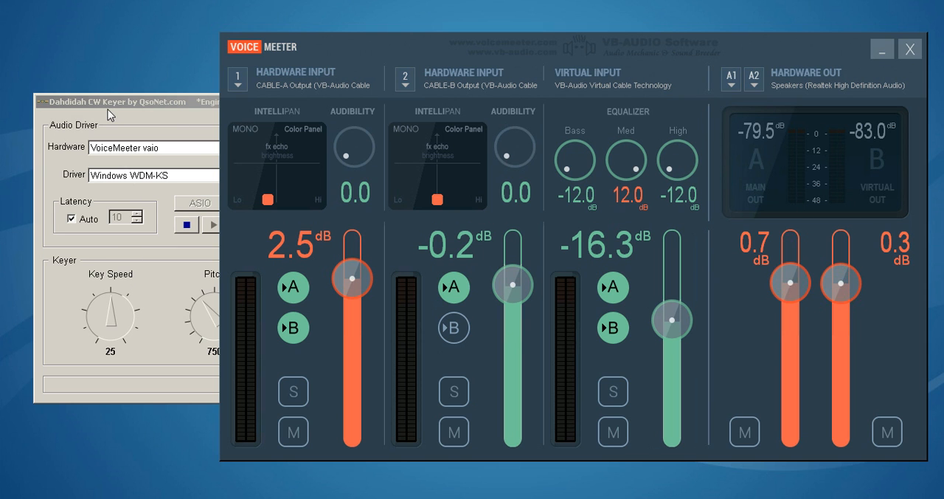